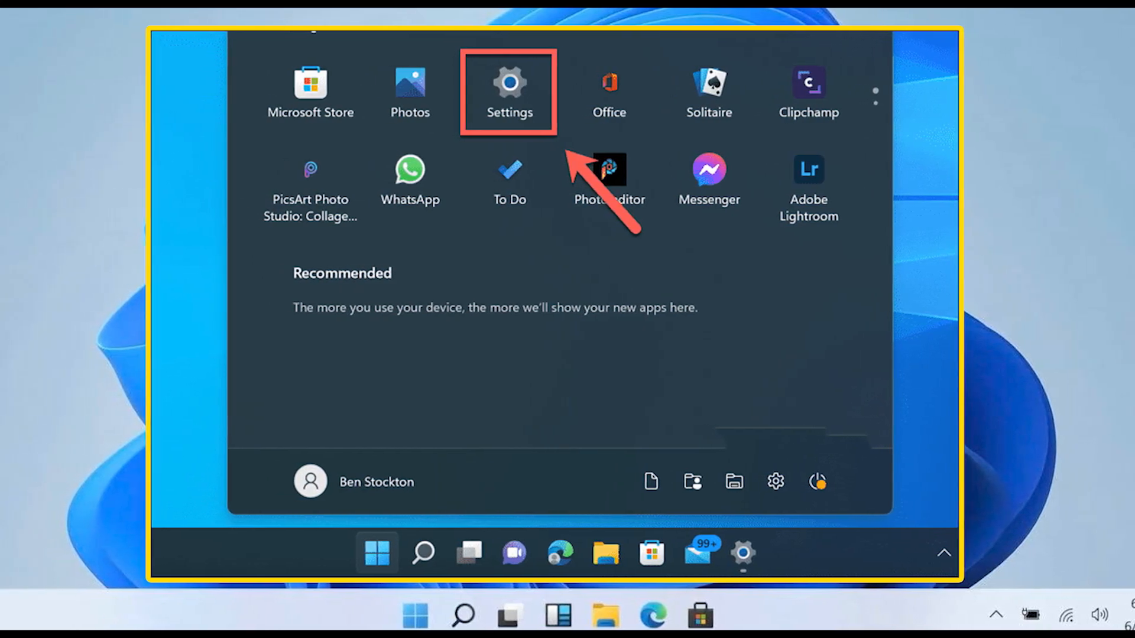
Launch the Settings app from the Start menu's pinned apps
{"action": "left_click", "coordinate": [509, 93]}
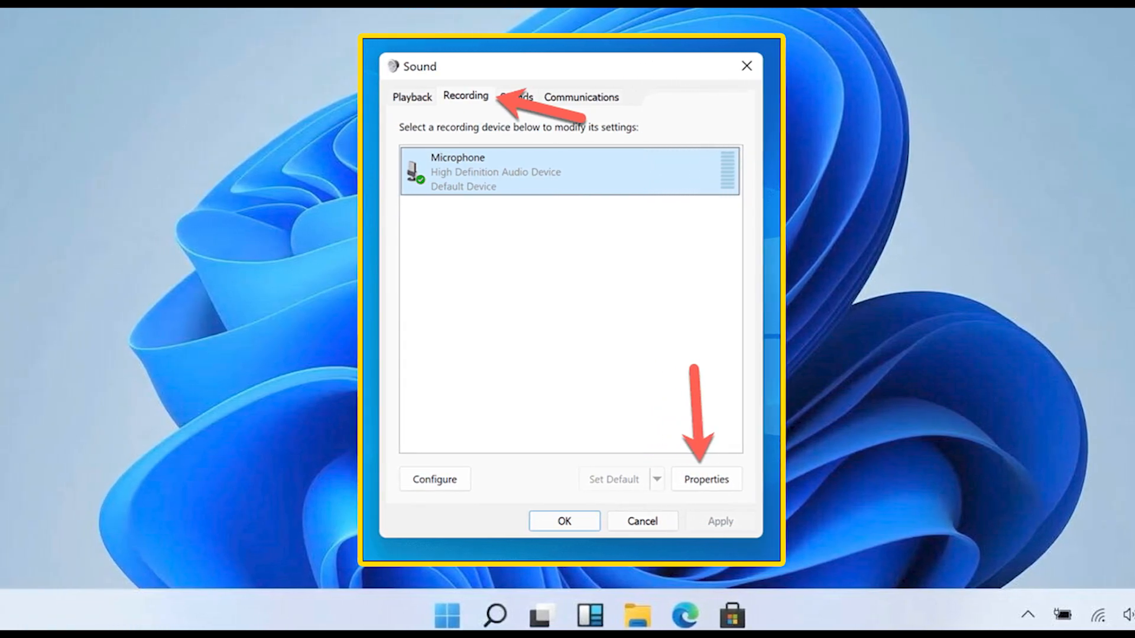
Show the Microphone recording device's Properties from the Sound dialog's Recording list
{"action": "left_click", "coordinate": [704, 479]}
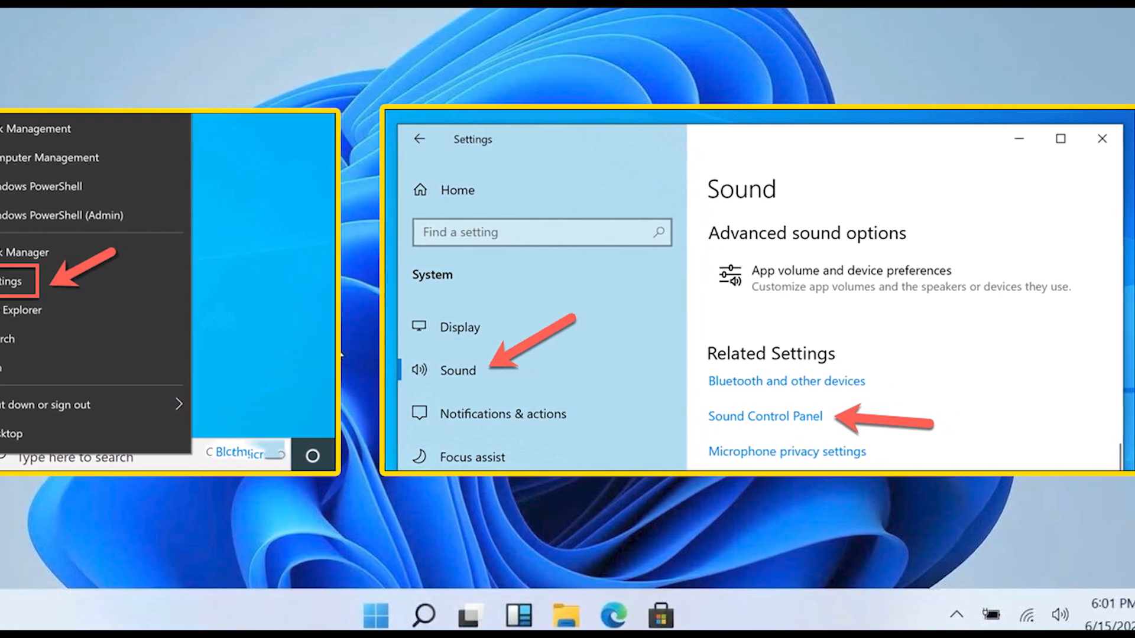
Uncheck 'Listen to this device' on the Microphone's Listen settings and confirm with OK
{"action": "left_click", "coordinate": [763, 416]}
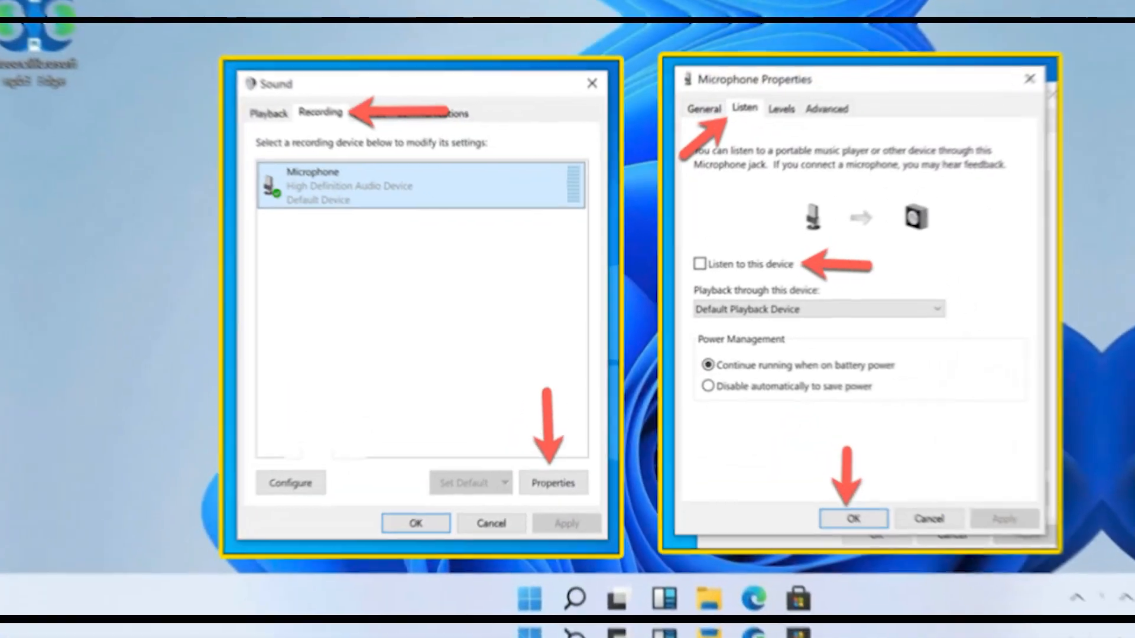